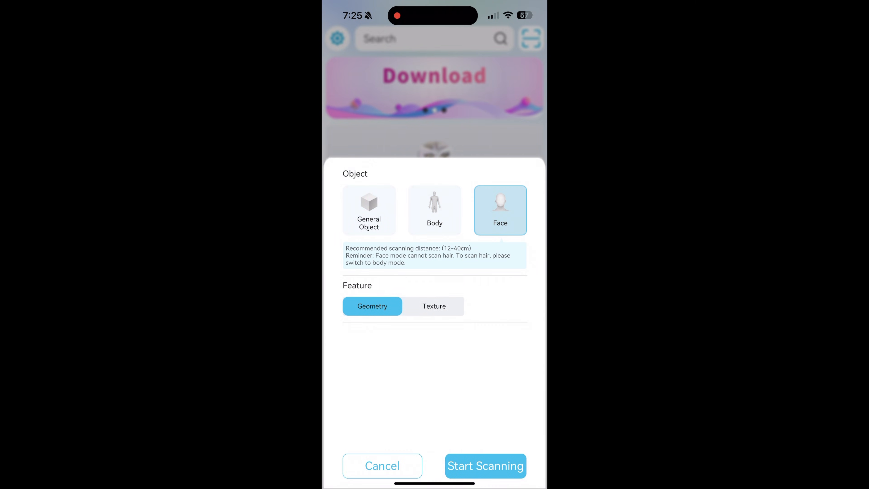
Choose General Object, set Target Size to Small, and begin scanning the figure
left_click(369, 210)
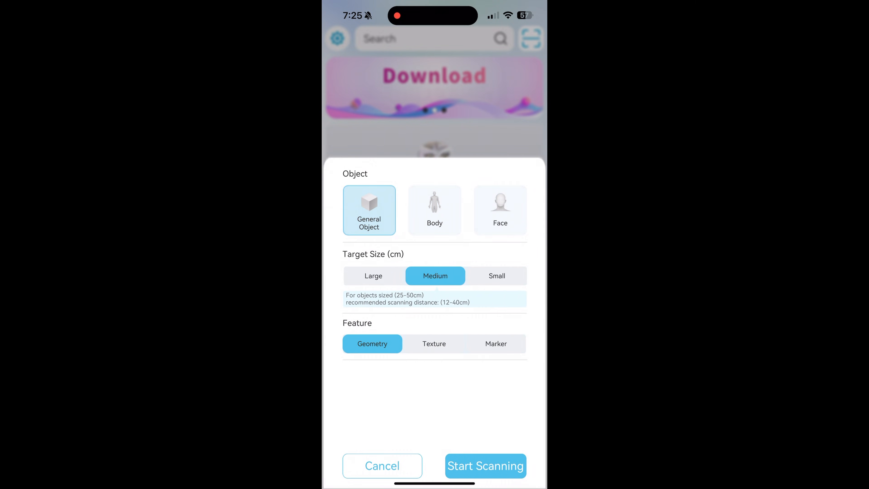
left_click(435, 344)
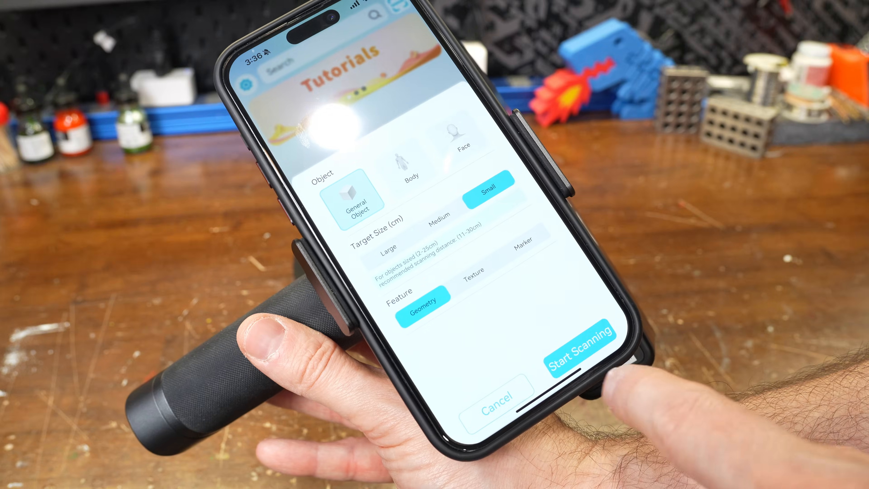
left_click(580, 344)
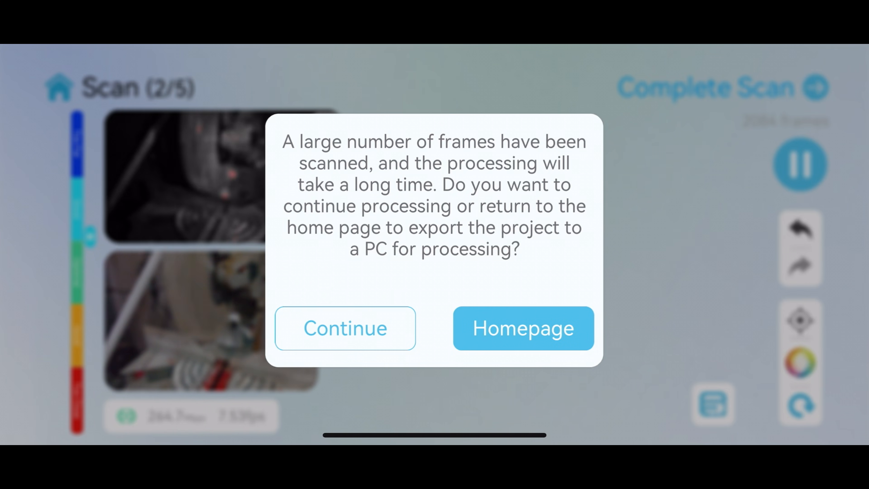
Continue processing the large scan on the phone instead of returning home
left_click(344, 328)
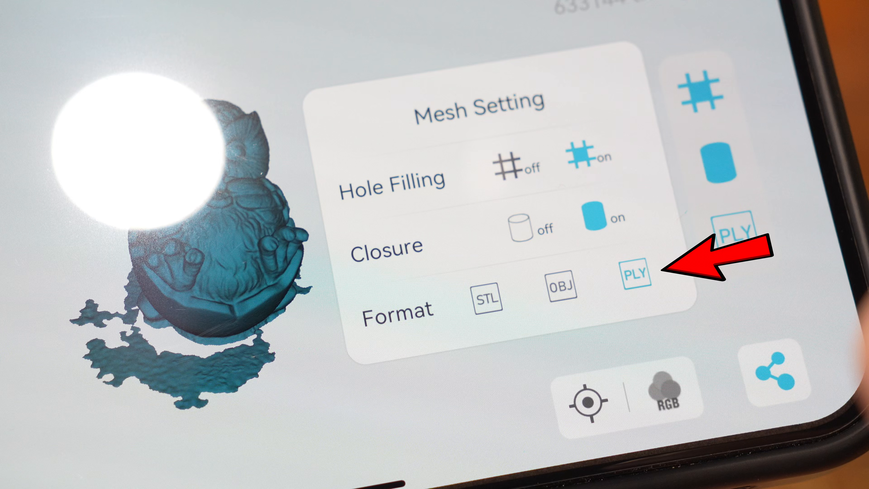
left_click(636, 273)
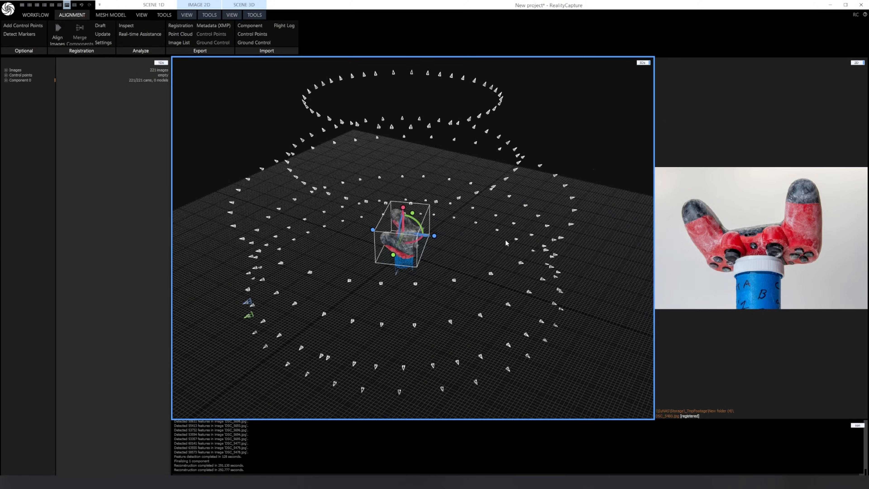
Reconstruct the controller mesh at Normal Detail and orbit to inspect its front
left_click(111, 15)
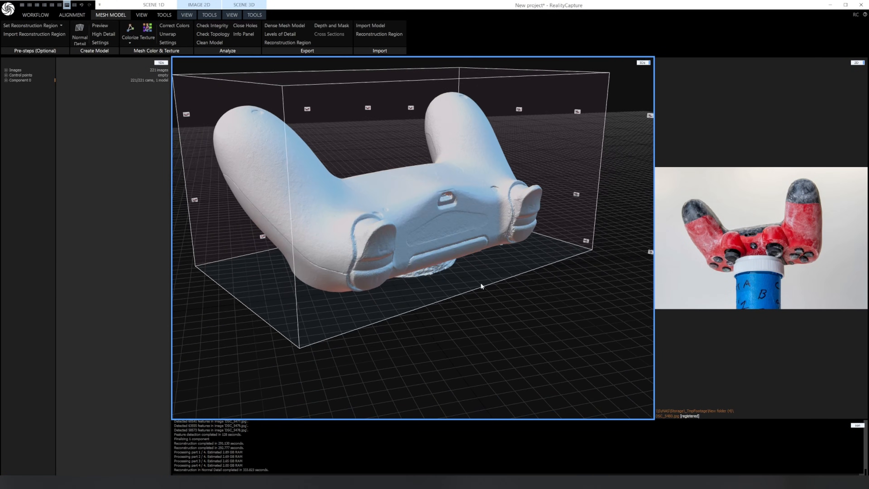
left_click_drag(481, 286, 424, 285)
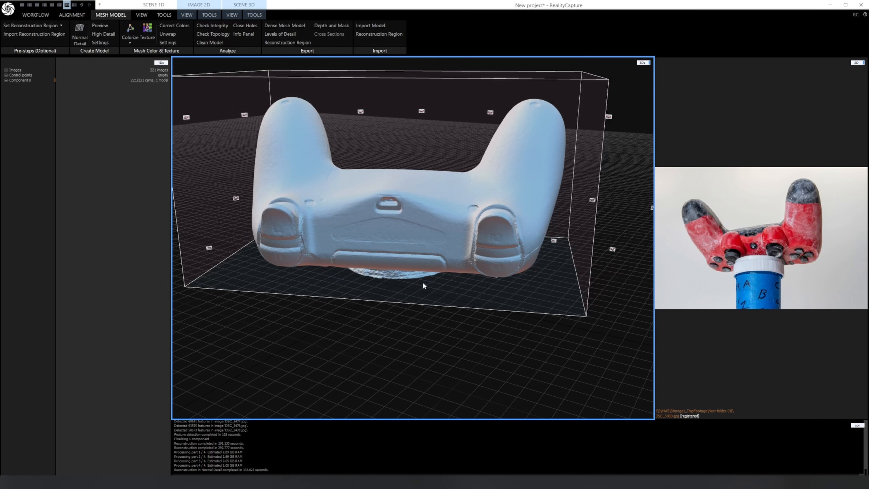
left_click_drag(424, 286, 508, 293)
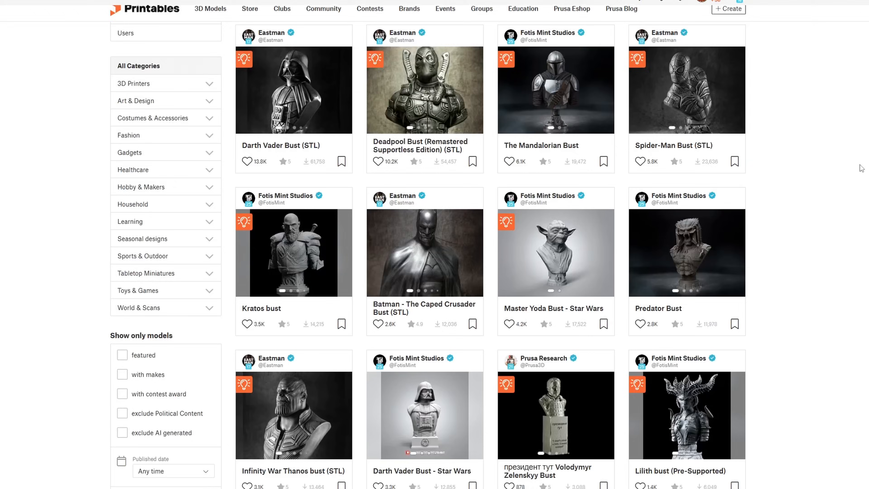
Scroll the Printables bust listings to locate the Kratos bust
scroll("down", 3)
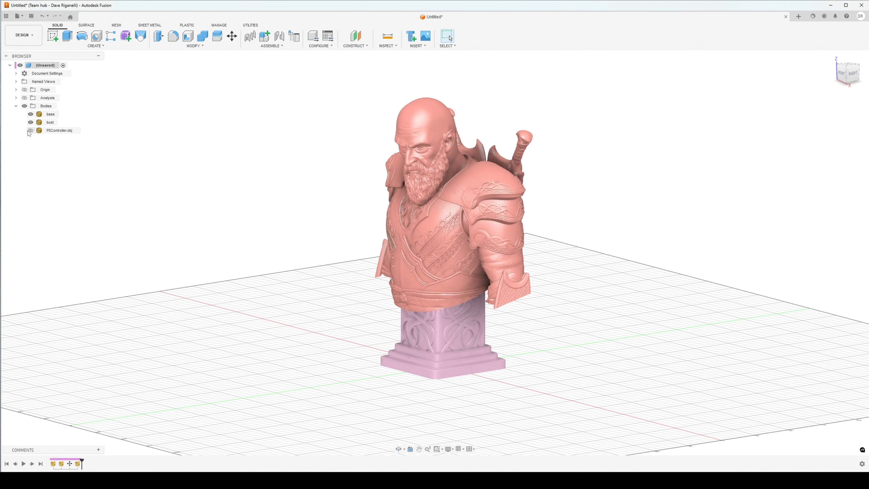
Show the PSController.obj body and move it beside the Kratos bust base
left_click(31, 130)
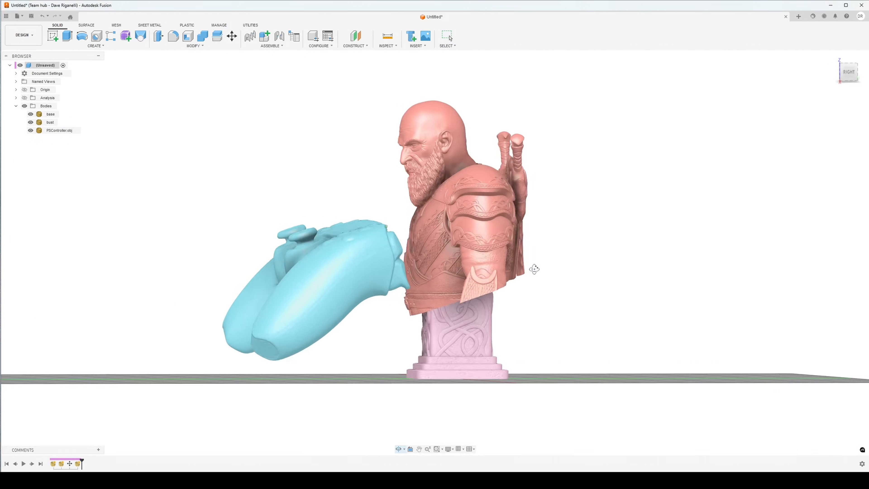
left_click(232, 35)
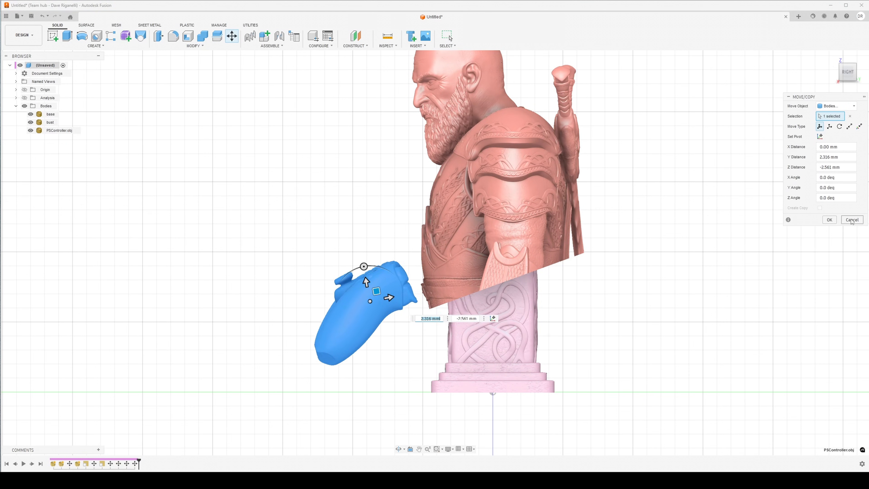
left_click(852, 219)
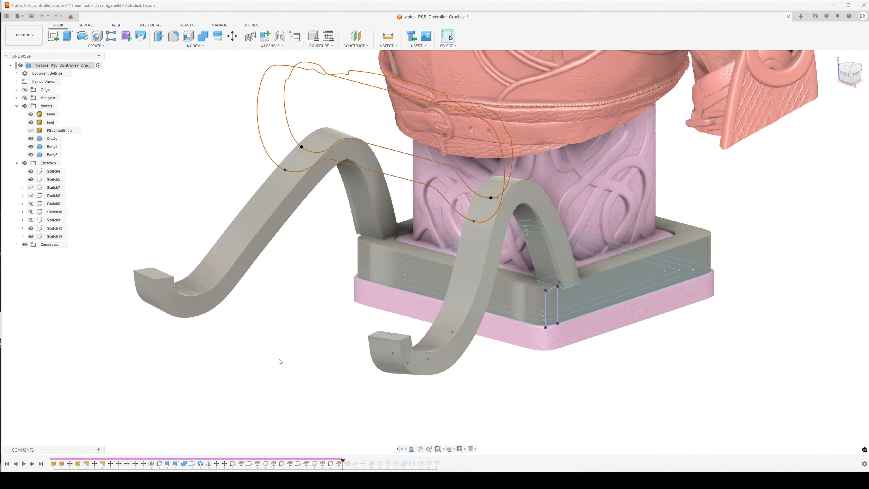
mouse_move(350, 454)
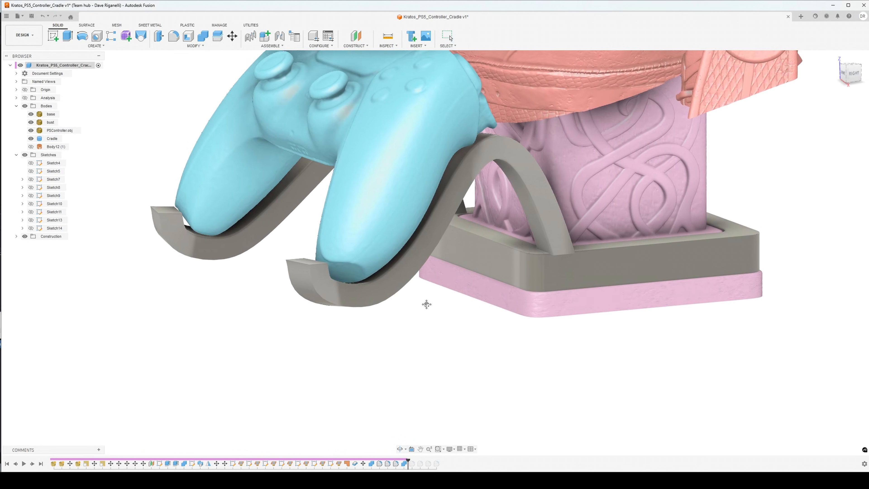
Orbit the model to check the cradle arms' fit against the controller
left_click_drag(427, 304, 420, 339)
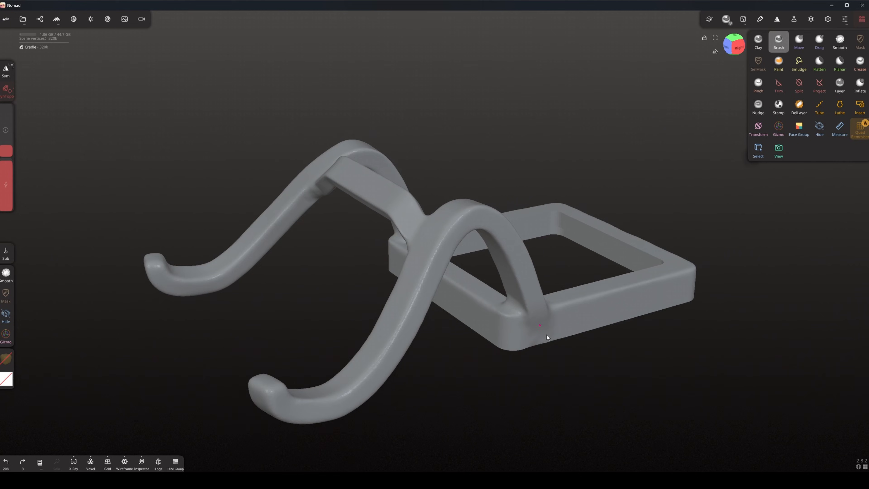
Orbit the cradle to reach its other side and front while smoothing
left_click_drag(548, 325, 580, 210)
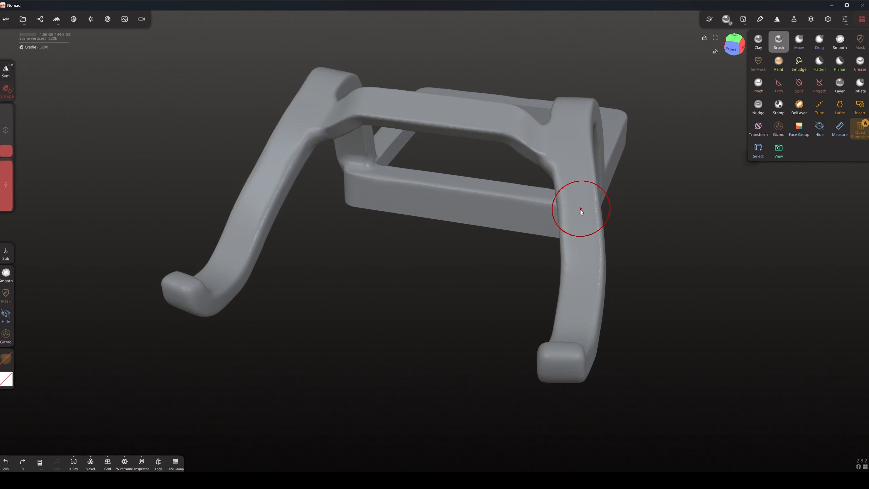
left_click_drag(580, 210, 690, 193)
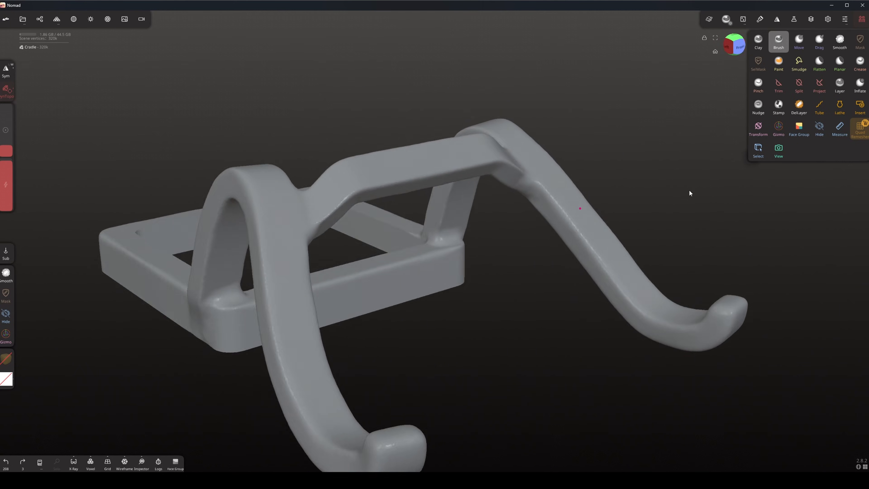